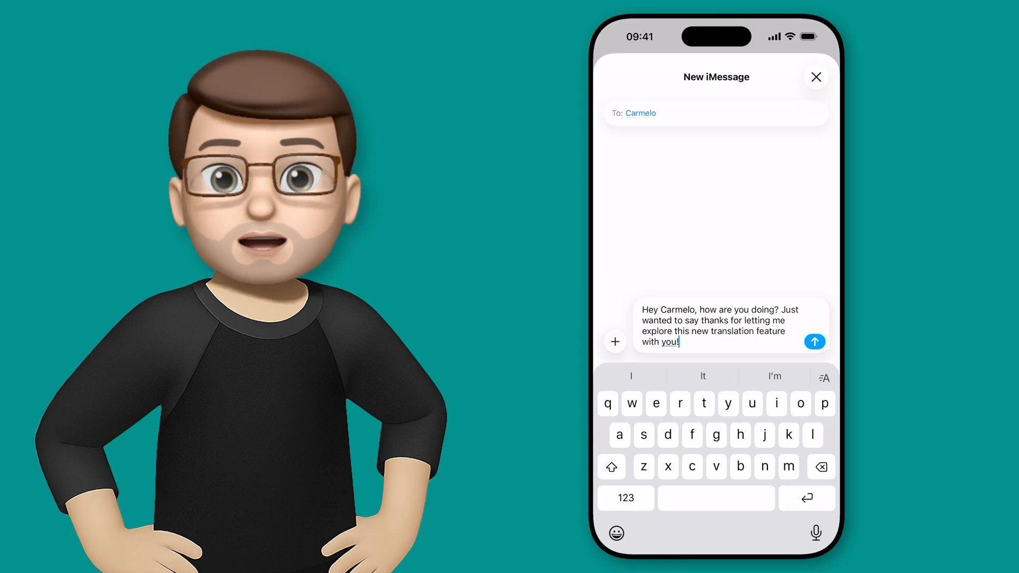
Step: Send Carmelo the drafted thank-you message about exploring the translation feature
left_click(814, 341)
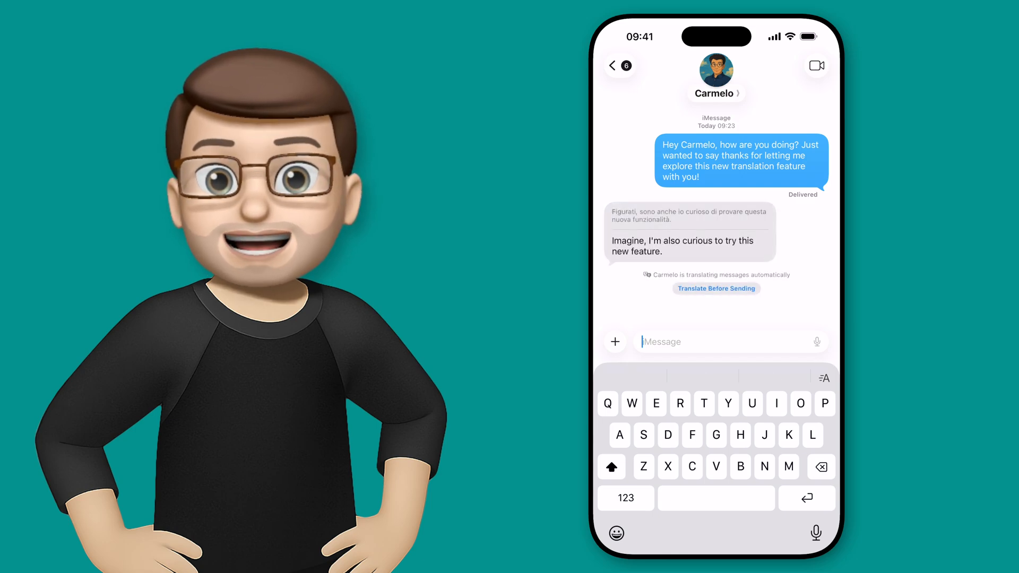
Step: Send the question about which language an English message appears in, then draft the reply about seeing his text in Italian
type("So when i")
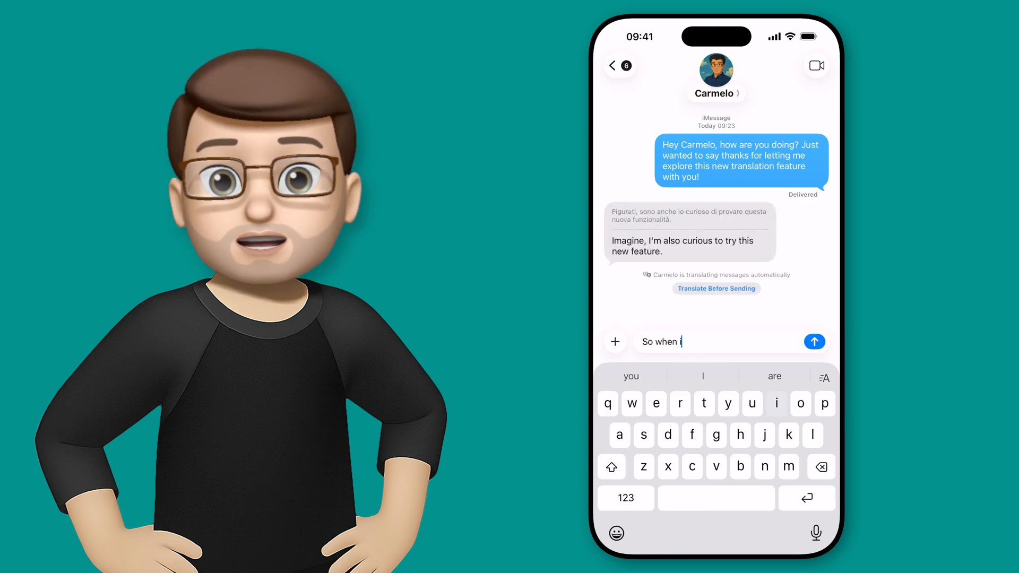
type("send my message in English does it appear in")
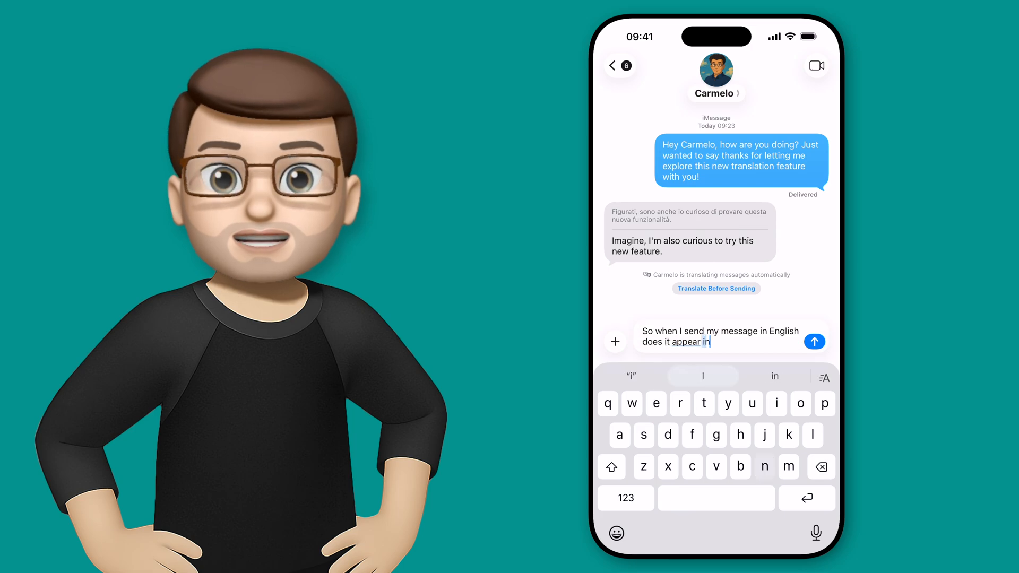
left_click(815, 341)
type("So I can")
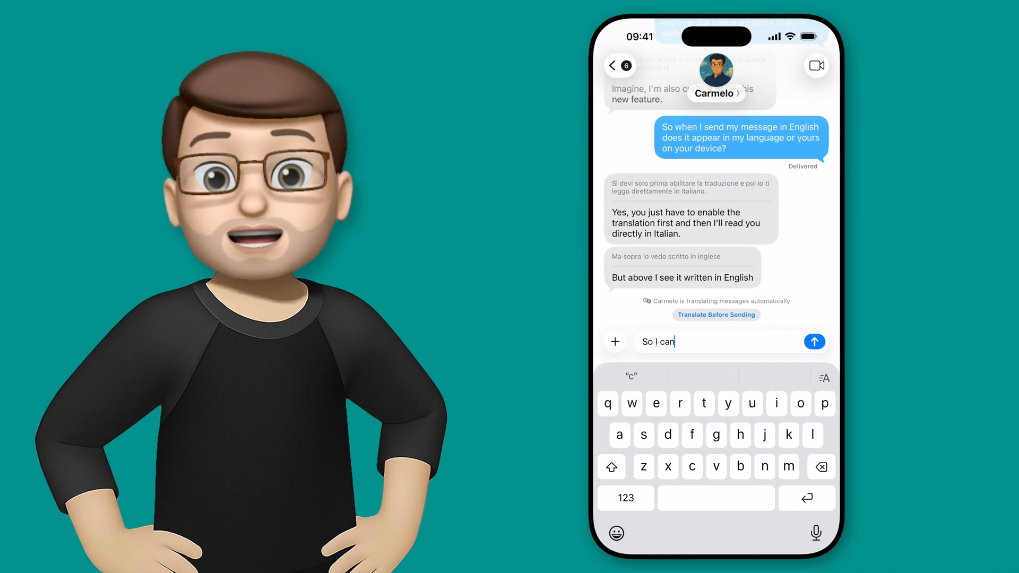
type("see your text in Italian, but")
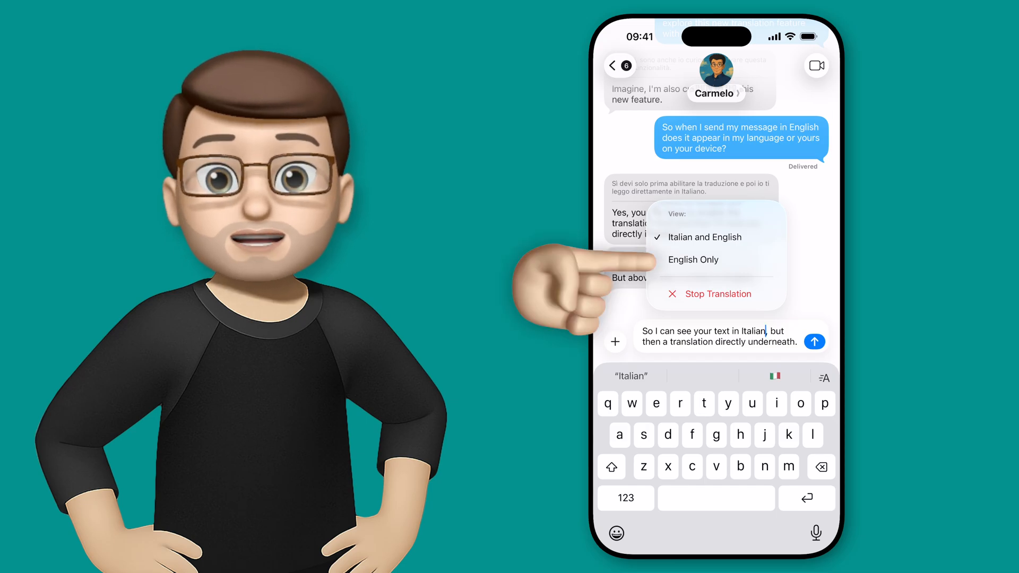
Step: Switch the translation view to English Only, back to Italian and English, and send the Italian-text reply
left_click(707, 237)
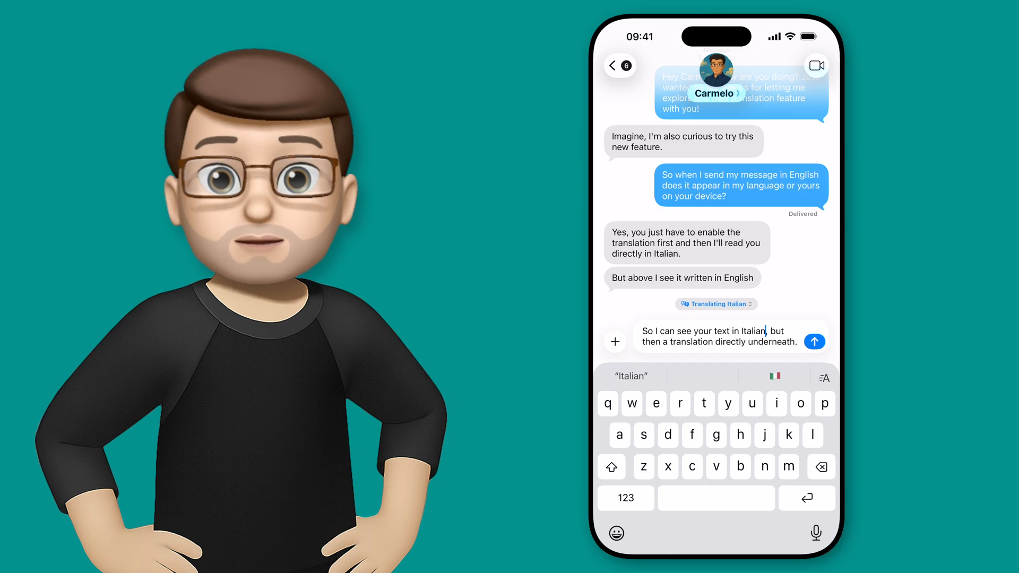
left_click(715, 305)
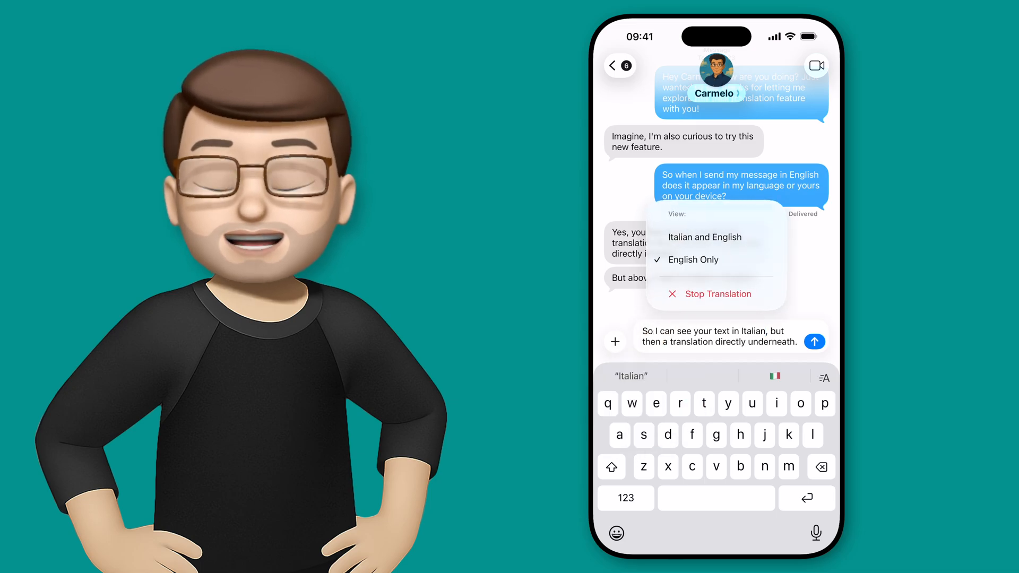
left_click(705, 236)
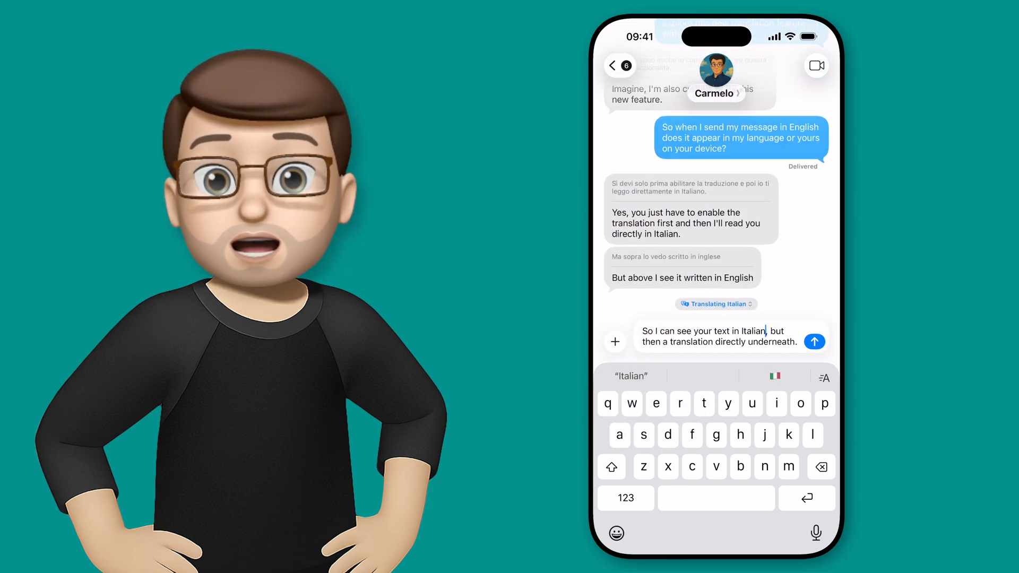
left_click(815, 342)
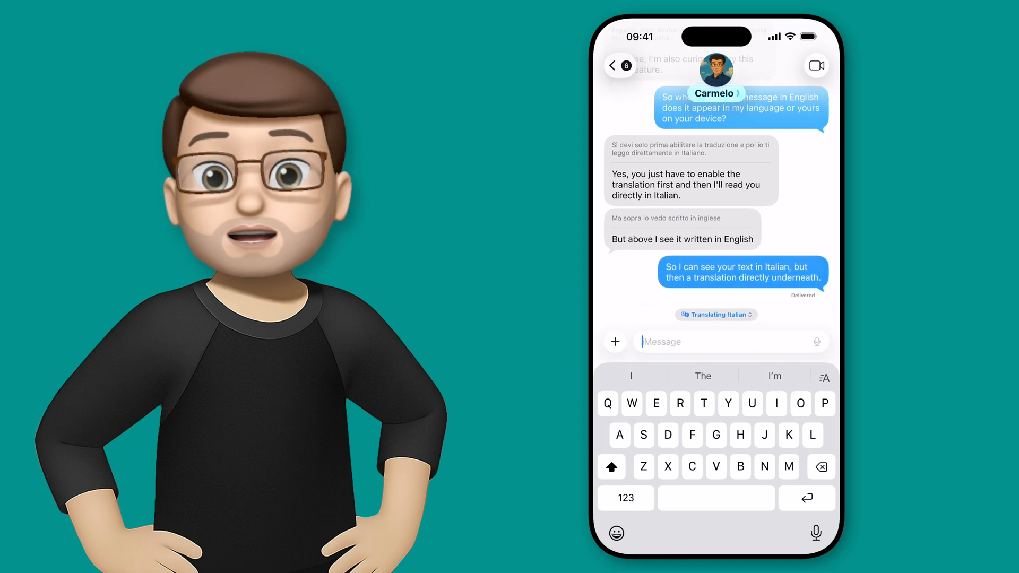
Step: Send "It's incredibly clever!" and bring up Carmelo's contact details
type("It's incredibly clever!")
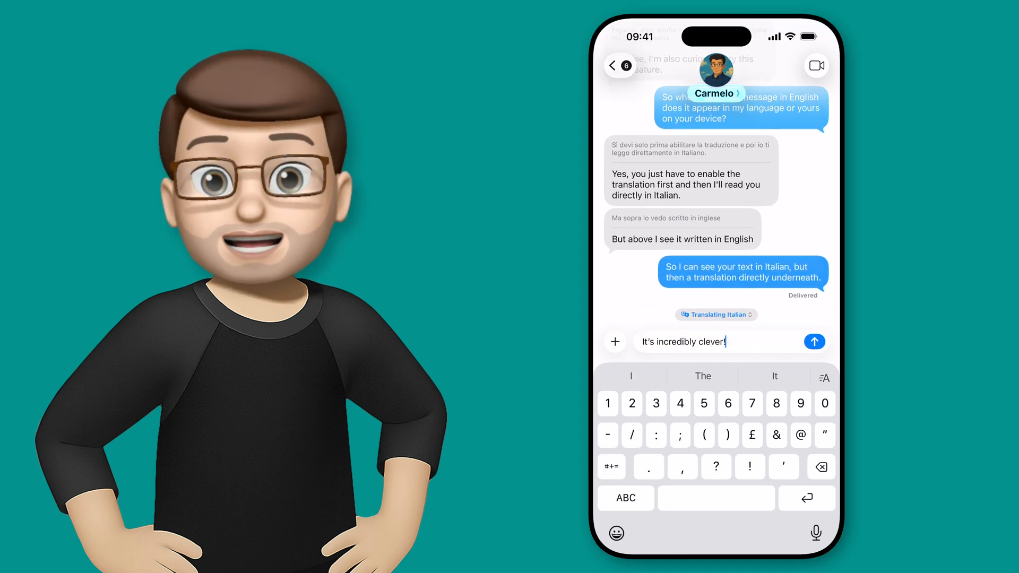
left_click(814, 341)
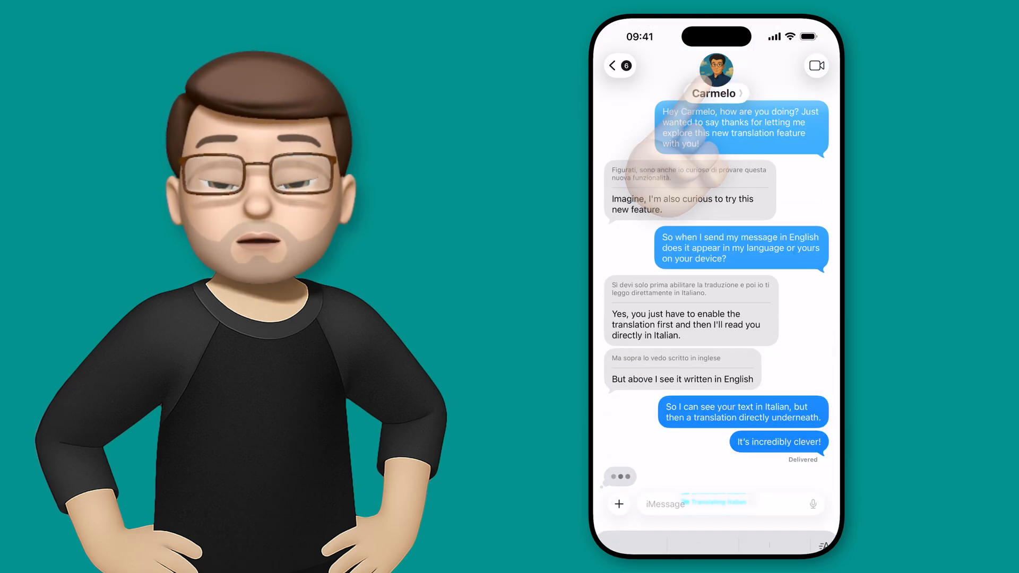
left_click(716, 92)
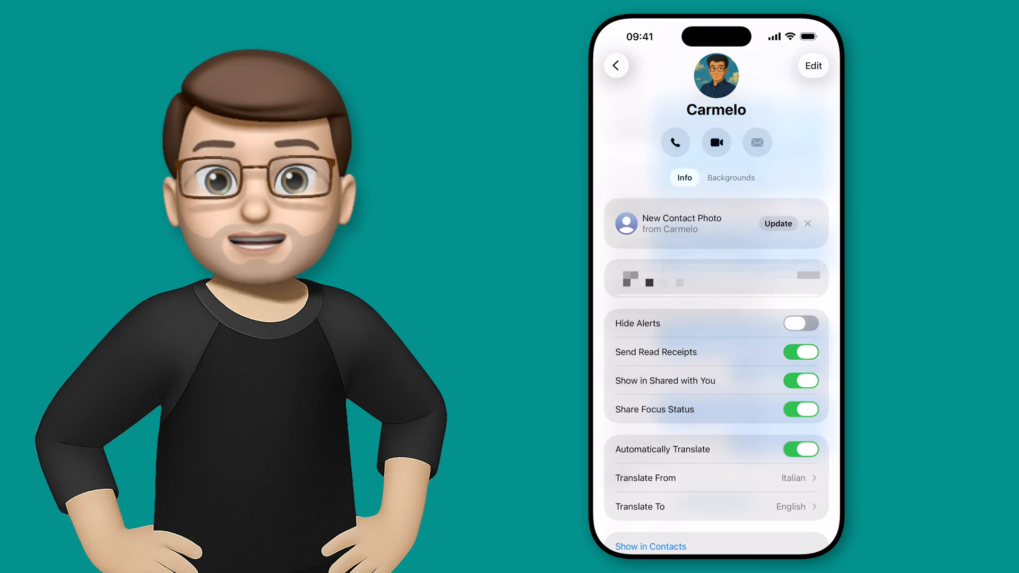
Step: Toggle Automatically Translate off and on, leave Translate From as Italian, and return to the chat
left_click(801, 449)
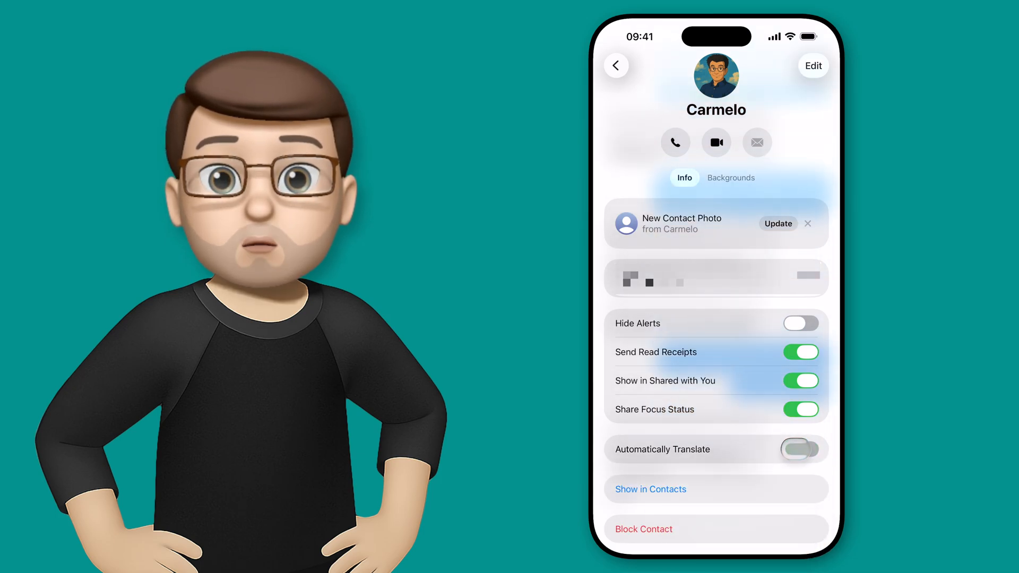
left_click(800, 449)
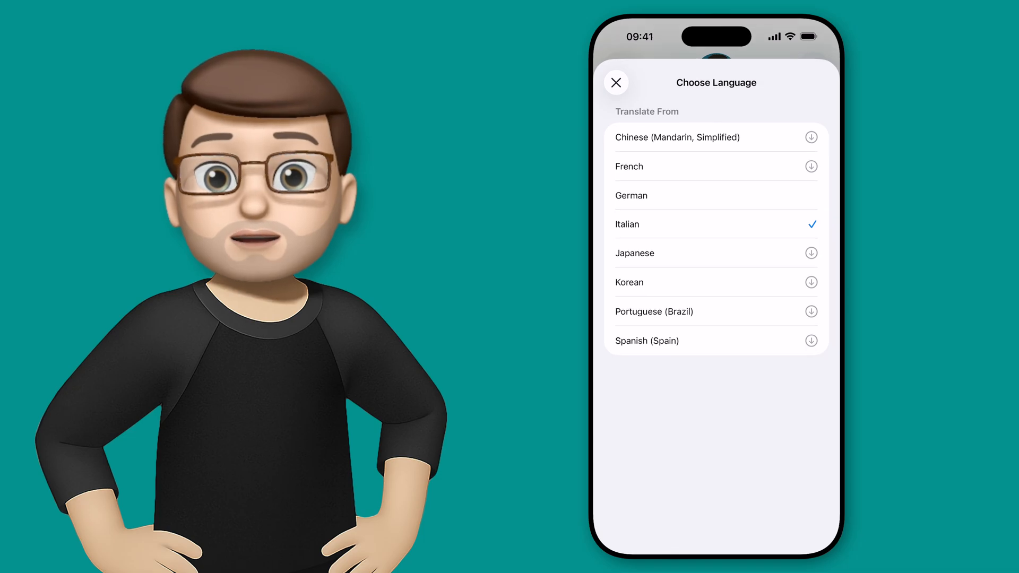
left_click(616, 83)
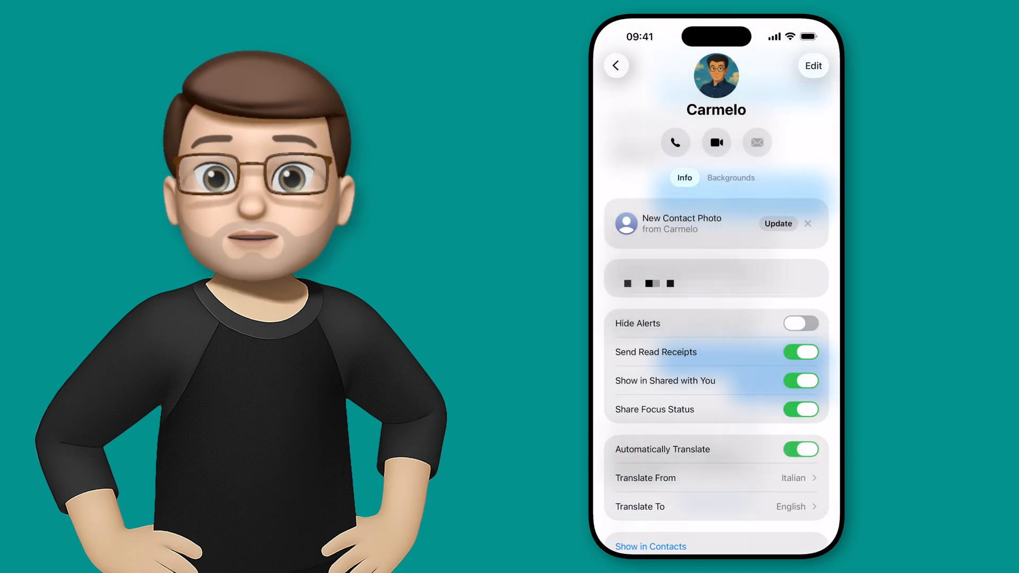
left_click(616, 65)
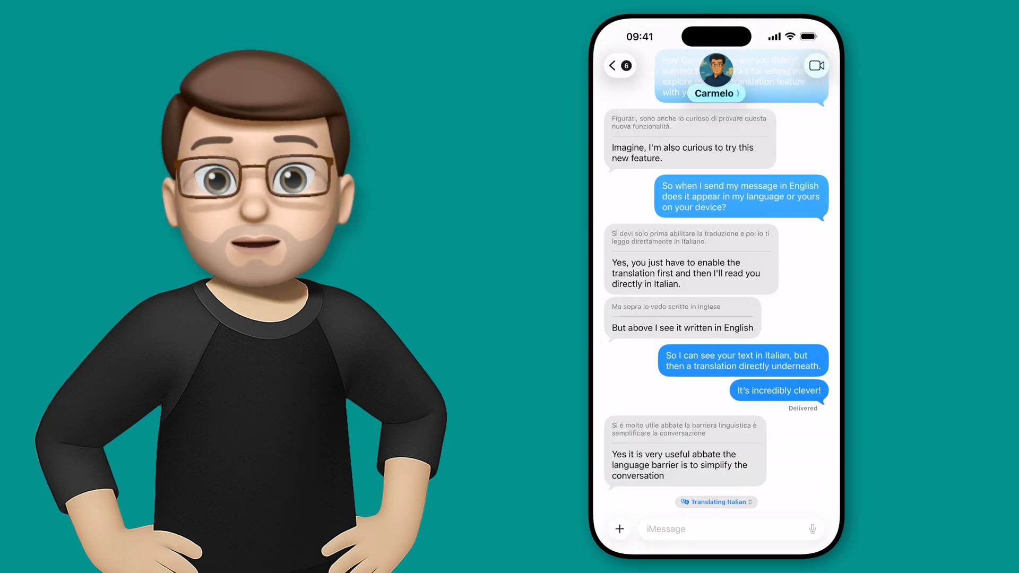
Step: Send "Thanks so much for demo…" with a smiling emoji, delivered with its Italian translation
type("Thanks s")
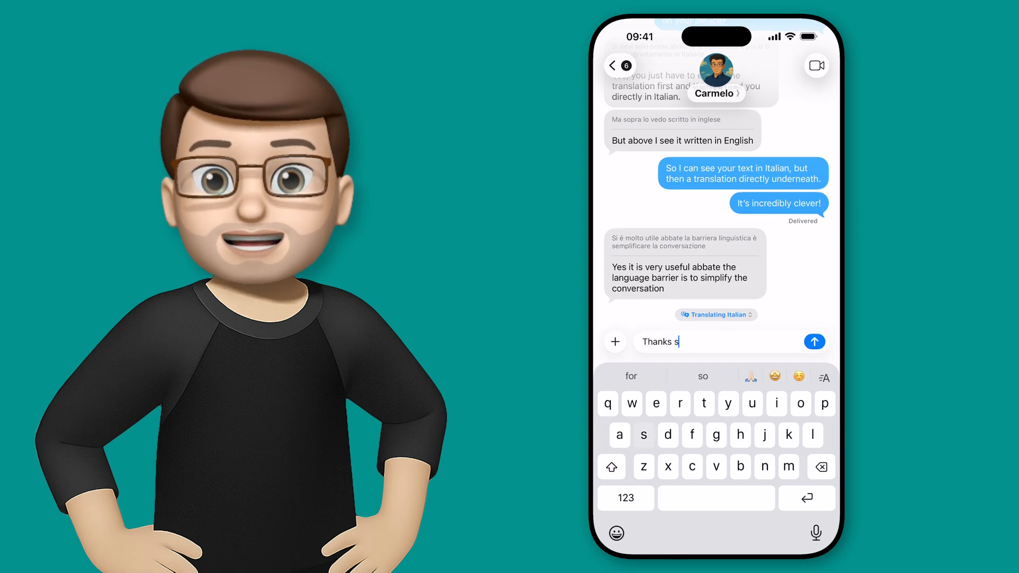
type("o much for demoing this with me! Appreciate it")
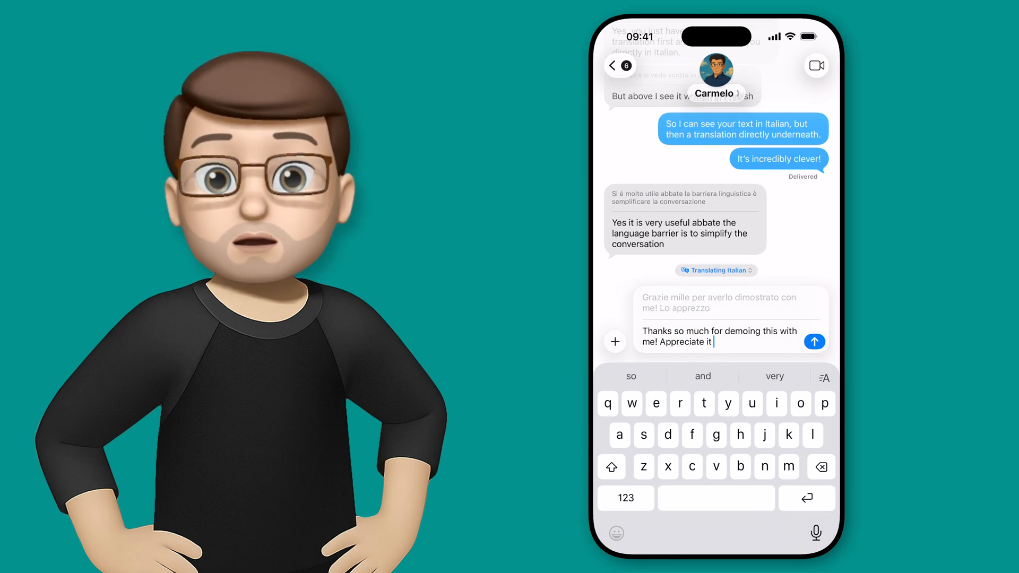
left_click(616, 534)
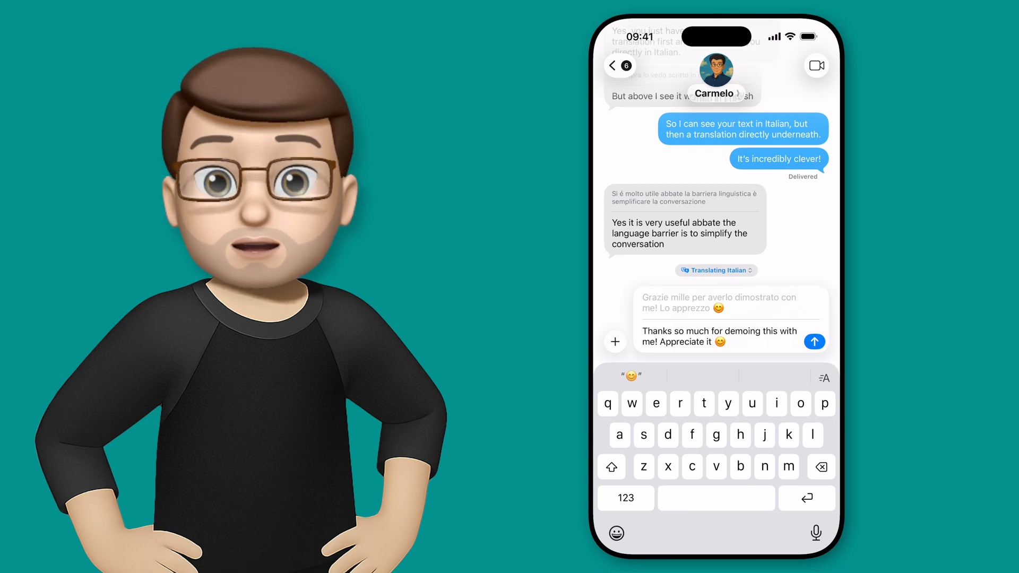
left_click(815, 341)
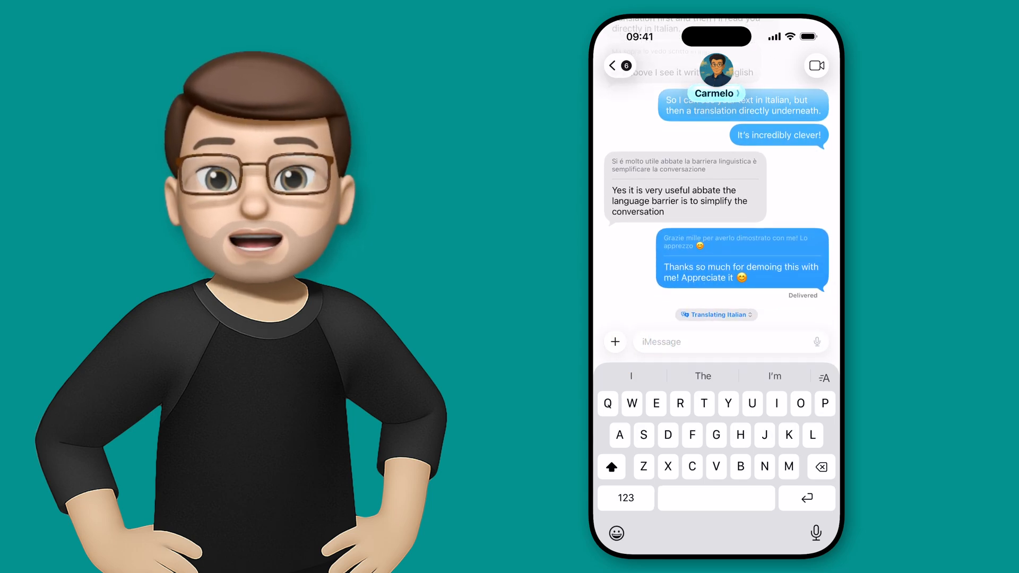
left_click(715, 342)
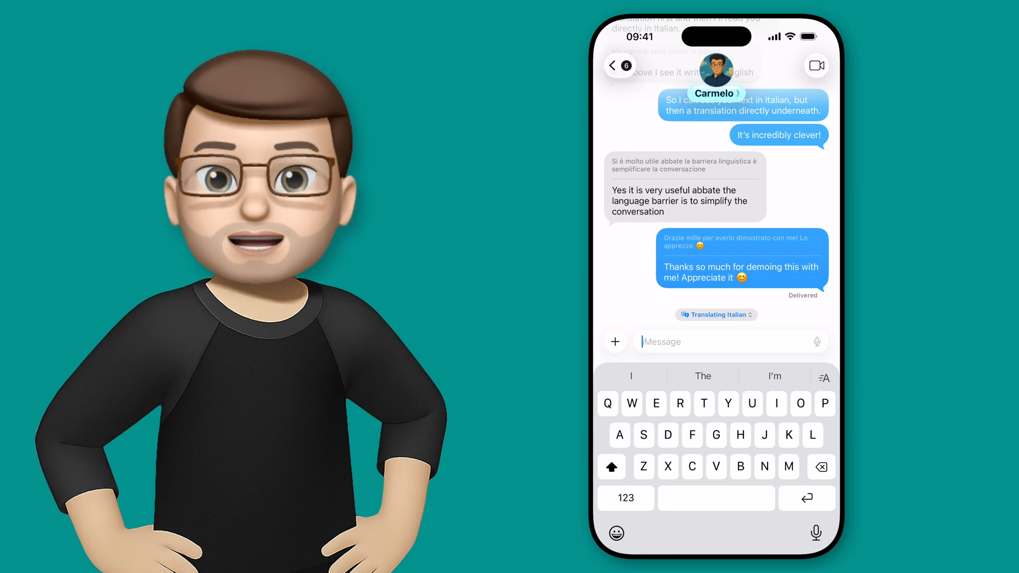